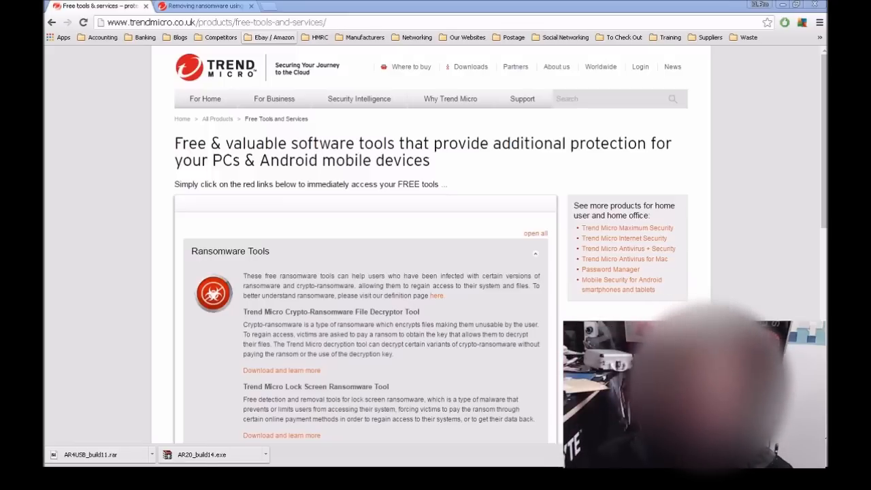
{"action": "mouse_move", "coordinate": [420, 274]}
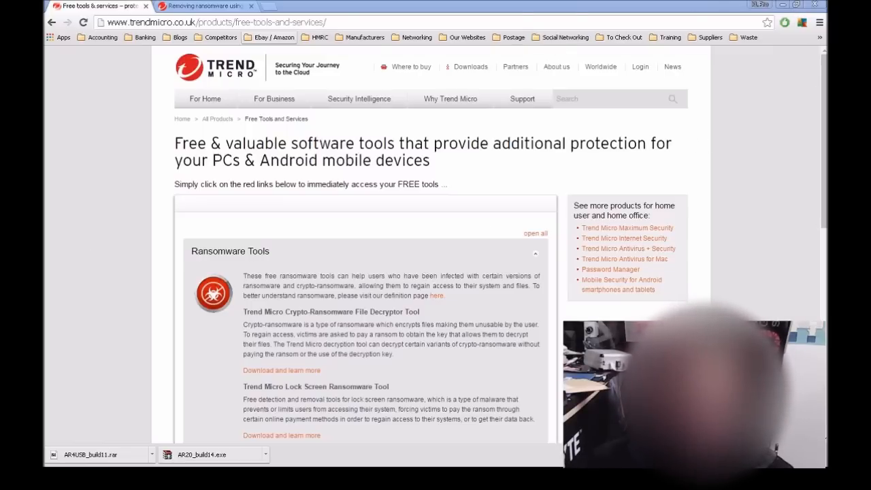
Open the Lock Screen Ransomware Tool's 'Download and learn more' support article.
{"action": "scroll", "scroll_direction": "down", "scroll_amount": 3}
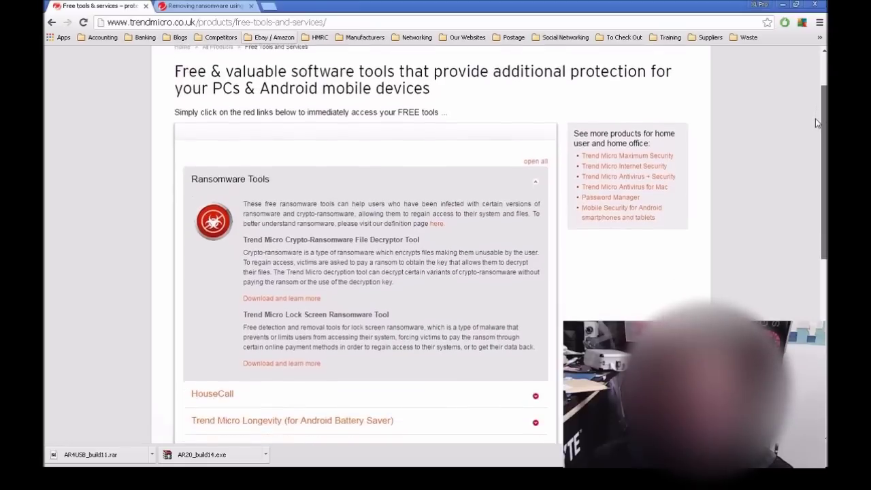
{"action": "scroll", "scroll_direction": "down", "scroll_amount": 3}
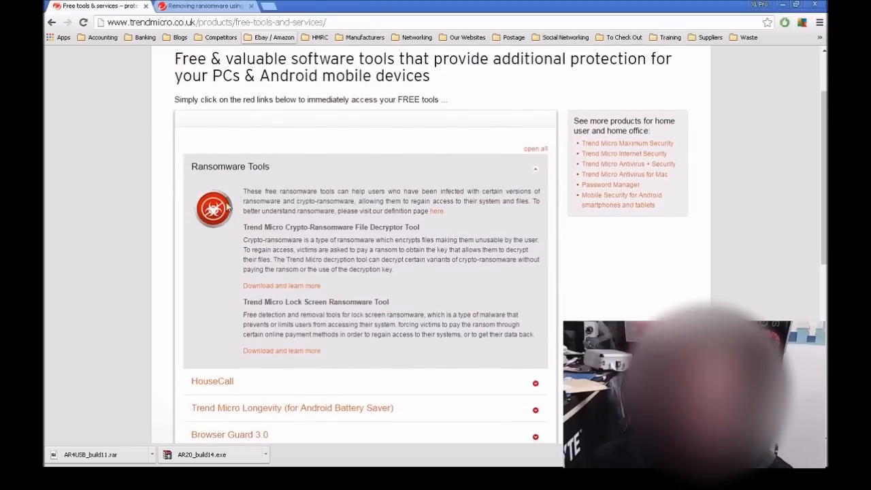
{"action": "mouse_move", "coordinate": [368, 227]}
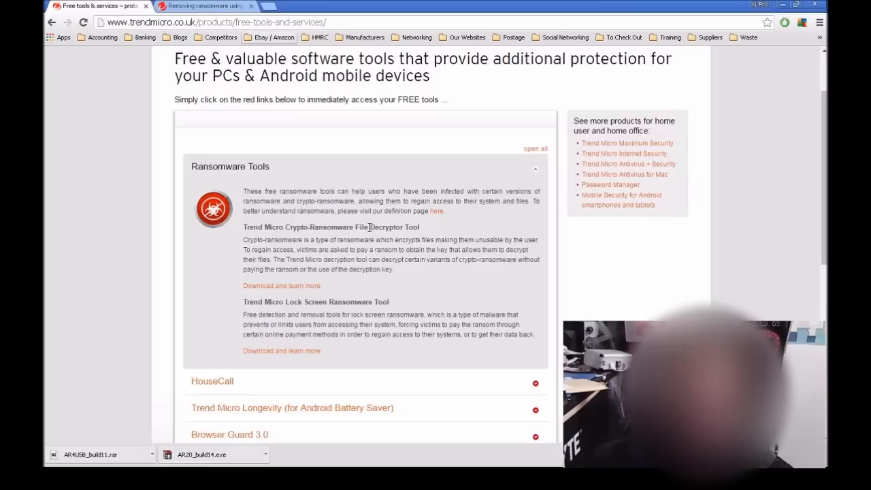
{"action": "mouse_move", "coordinate": [335, 251]}
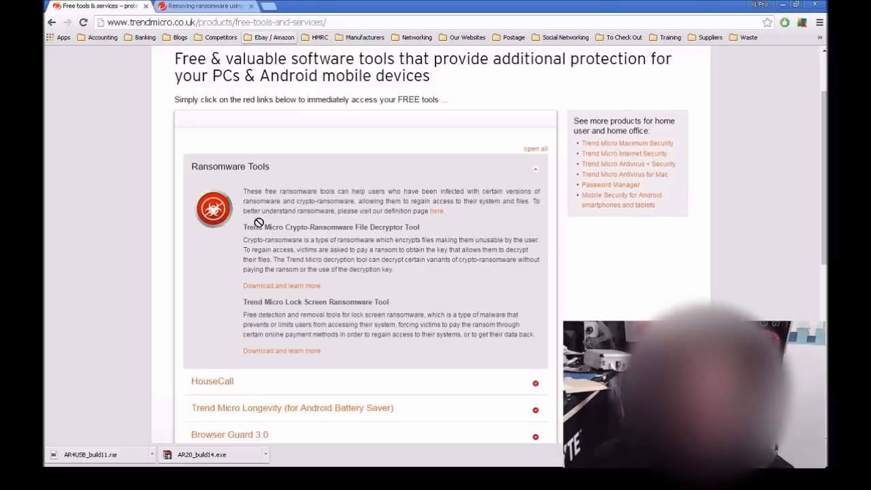
{"action": "mouse_move", "coordinate": [310, 249]}
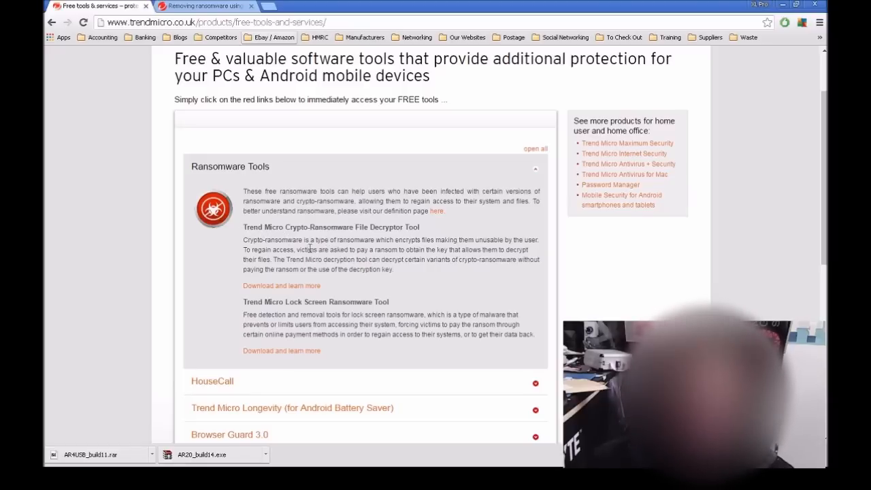
{"action": "mouse_move", "coordinate": [417, 239]}
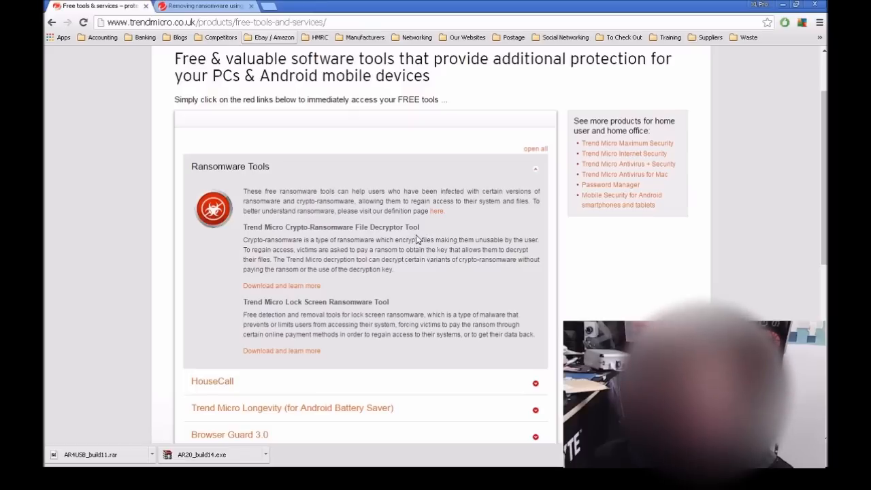
{"action": "mouse_move", "coordinate": [425, 231]}
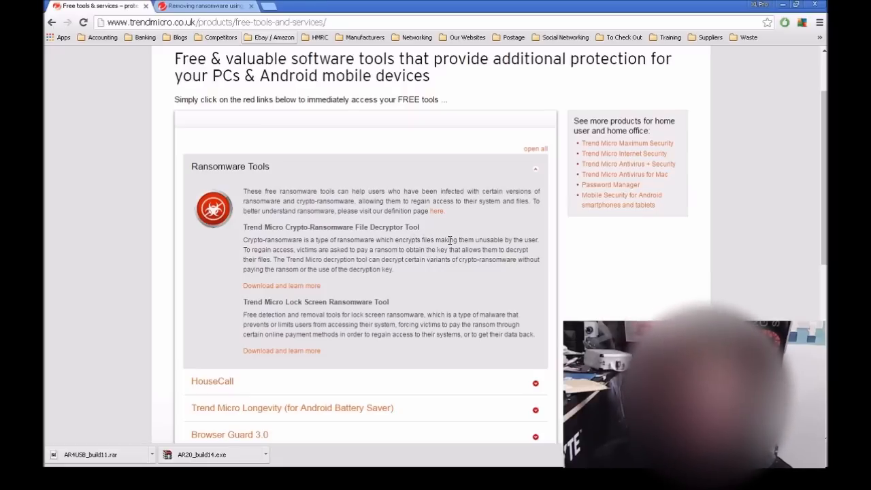
{"action": "scroll", "scroll_direction": "down", "scroll_amount": 3}
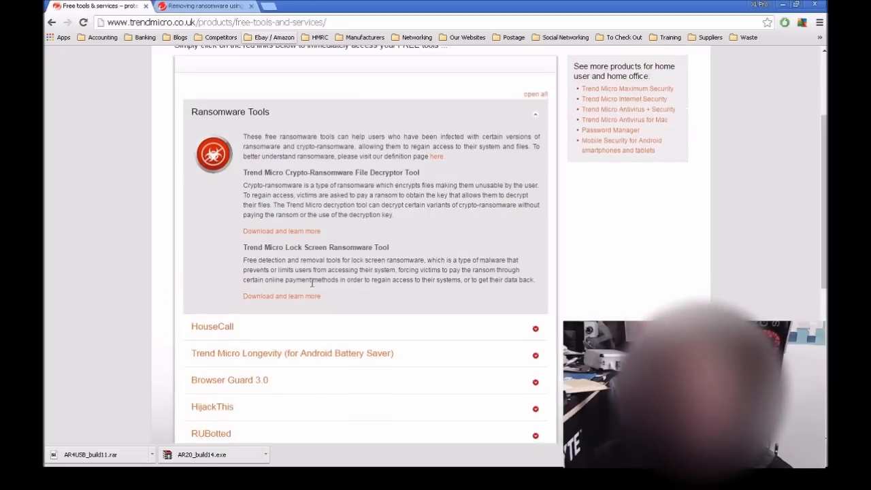
{"action": "mouse_move", "coordinate": [260, 248]}
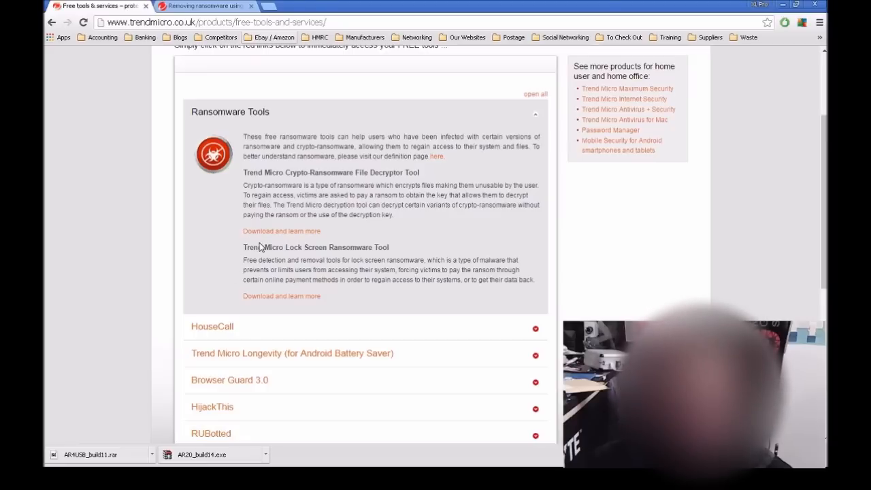
{"action": "mouse_move", "coordinate": [408, 251]}
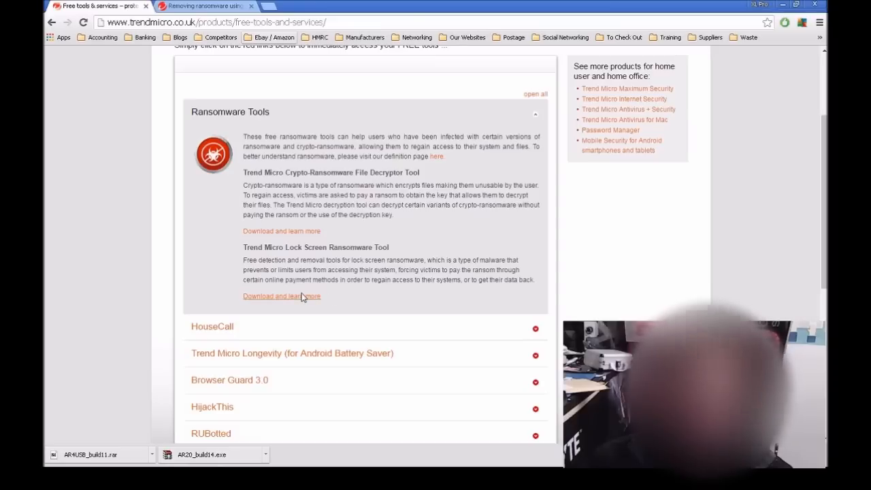
{"action": "left_click", "coordinate": [280, 297]}
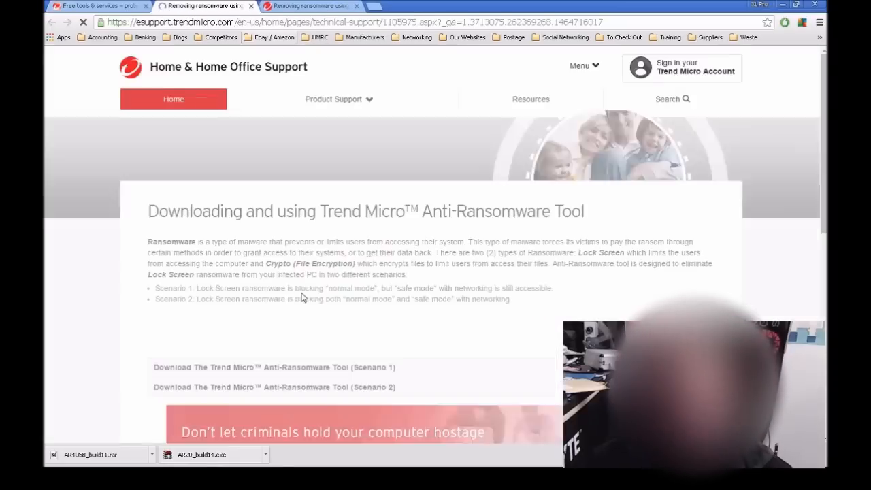
Expand the Scenario 2 download instructions in the Anti-Ransomware Tool article.
{"action": "scroll", "scroll_direction": "down", "scroll_amount": 3}
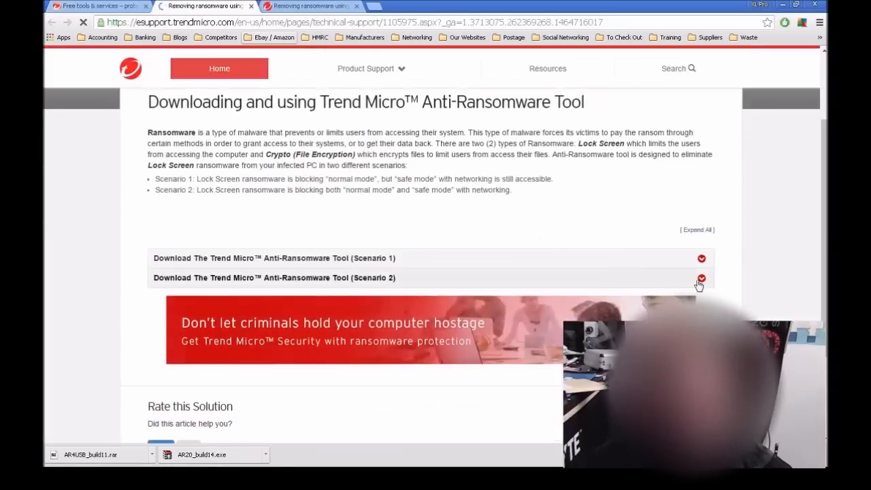
{"action": "left_click", "coordinate": [701, 278]}
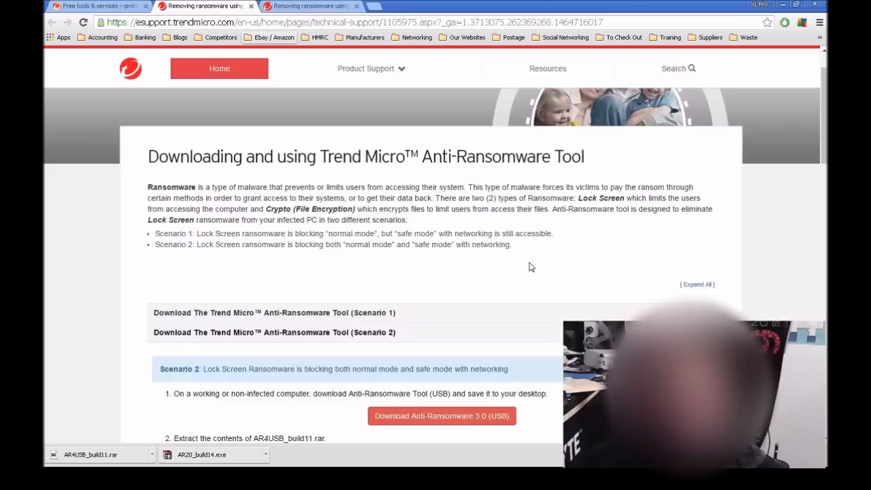
Scroll through the Scenario 1 numbered steps down to the reboot and Scenario 2.
{"action": "scroll", "scroll_direction": "down", "scroll_amount": 3}
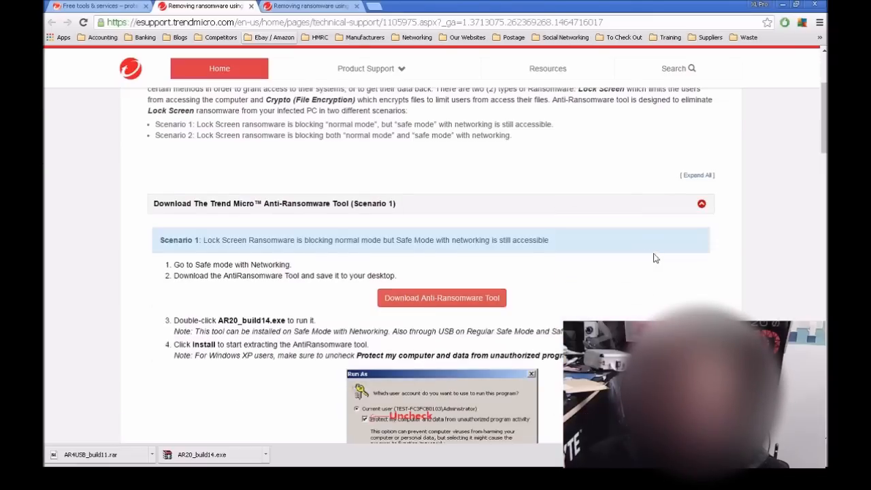
{"action": "scroll", "scroll_direction": "down", "scroll_amount": 3}
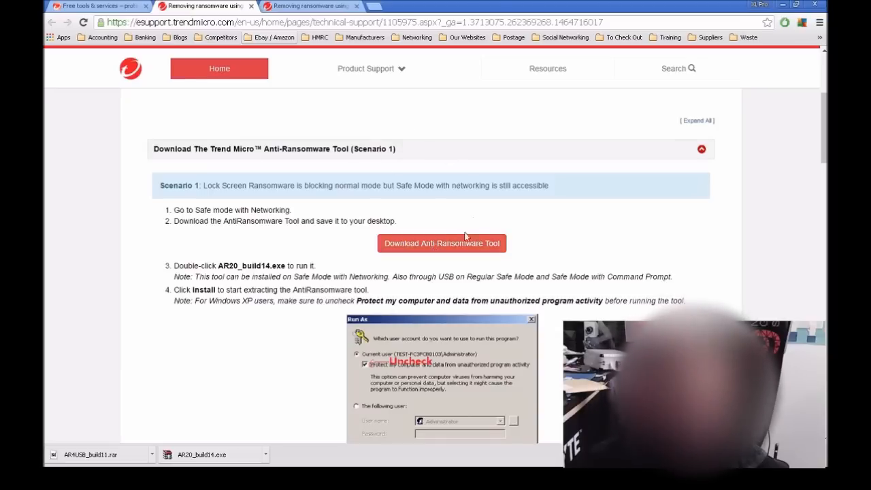
{"action": "mouse_move", "coordinate": [321, 266]}
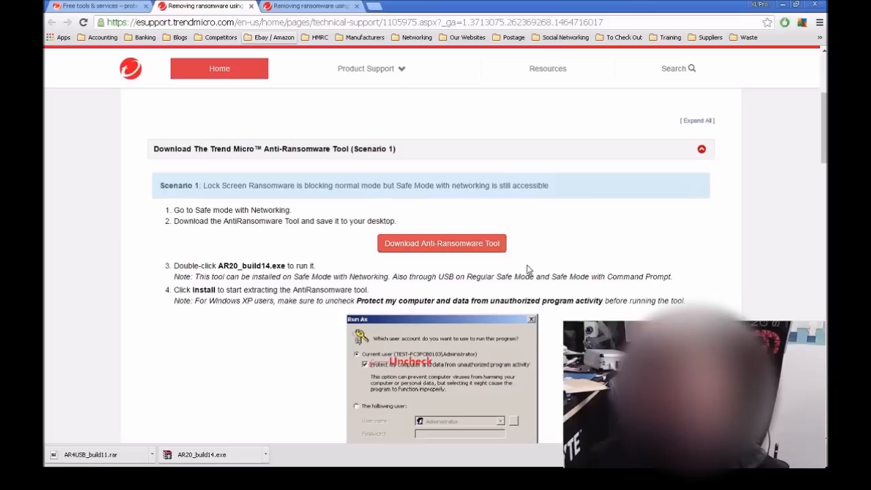
{"action": "scroll", "scroll_direction": "down", "scroll_amount": 3}
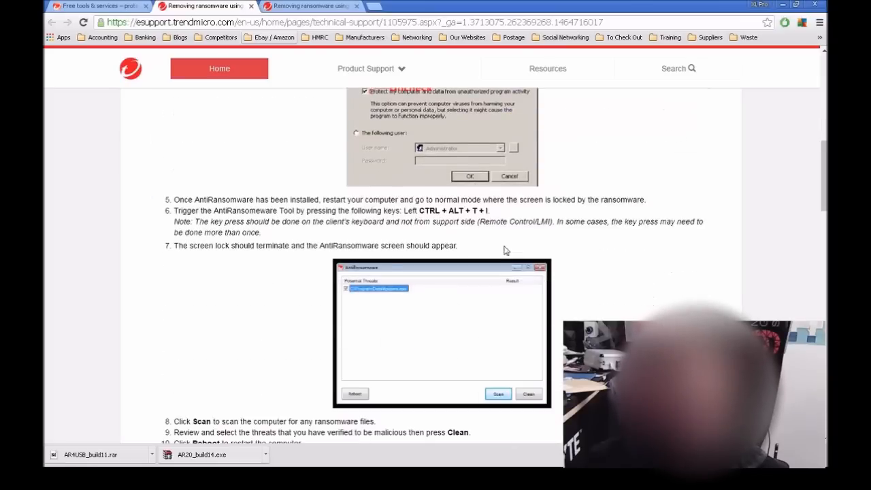
{"action": "scroll", "scroll_direction": "down", "scroll_amount": 3}
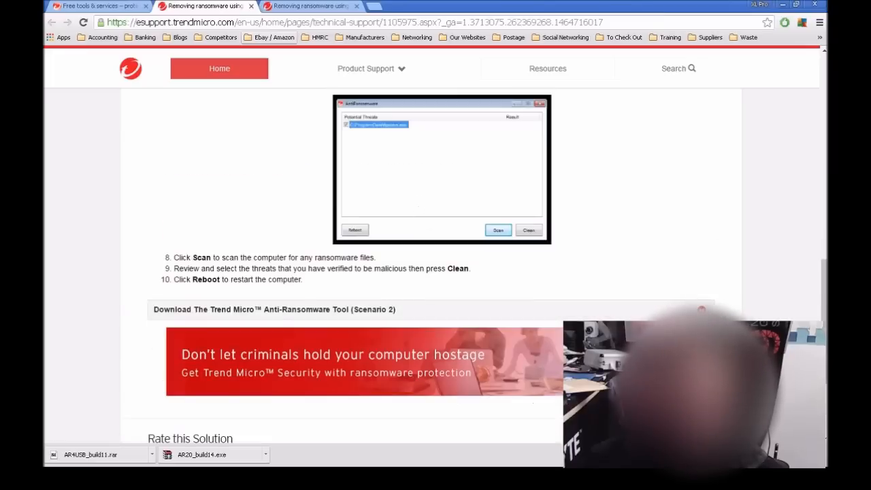
{"action": "scroll", "scroll_direction": "down", "scroll_amount": 3}
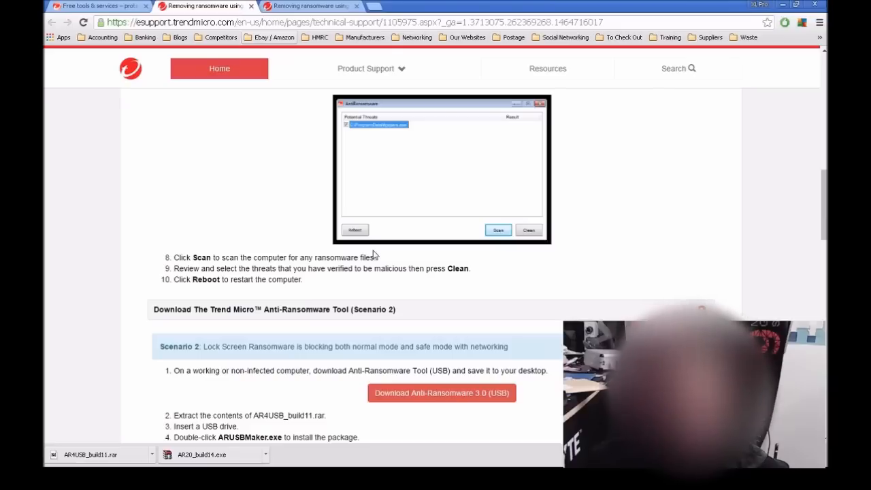
Review the Scenario 2 USB maker steps and return to the Free tools & services tab.
{"action": "scroll", "scroll_direction": "down", "scroll_amount": 3}
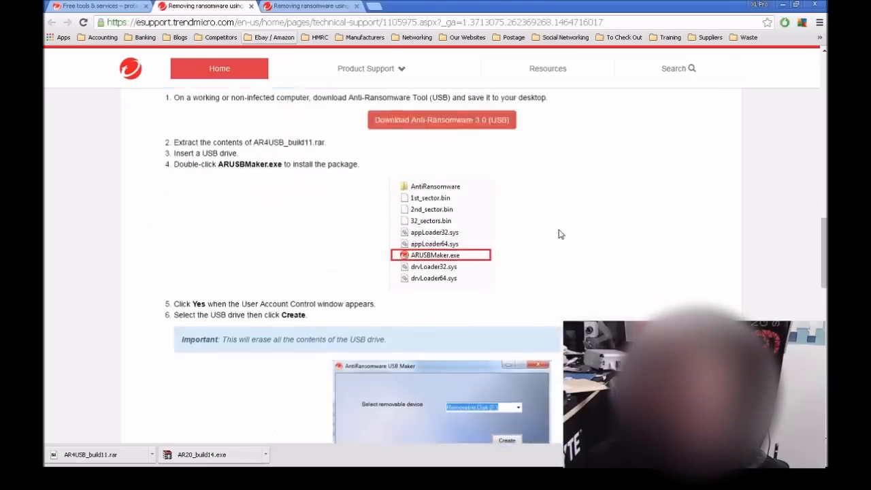
{"action": "scroll", "scroll_direction": "down", "scroll_amount": 3}
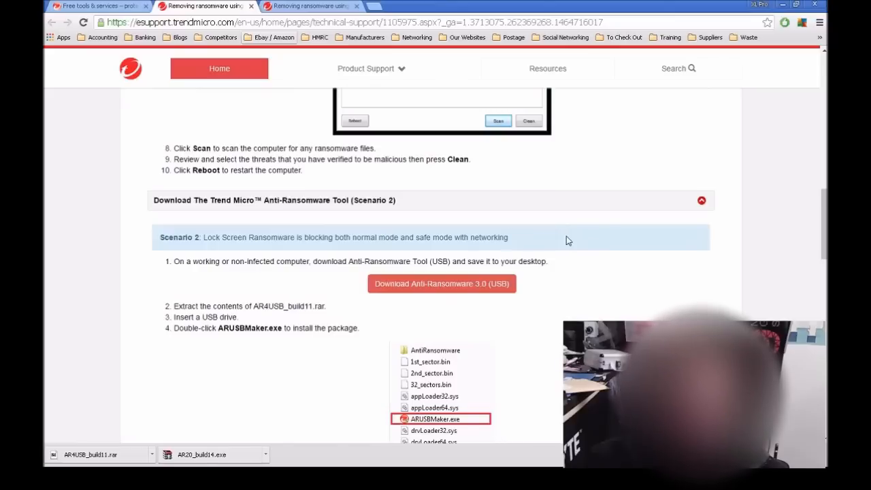
{"action": "scroll", "scroll_direction": "down", "scroll_amount": 3}
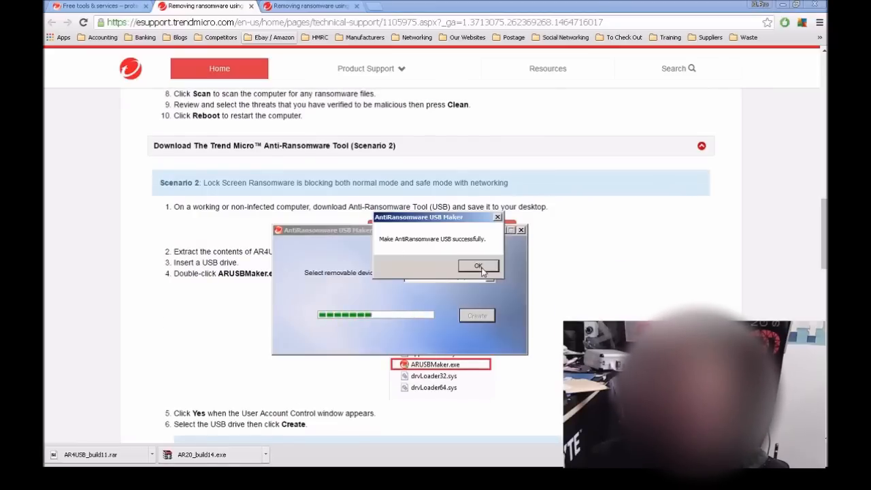
{"action": "left_click", "coordinate": [479, 265]}
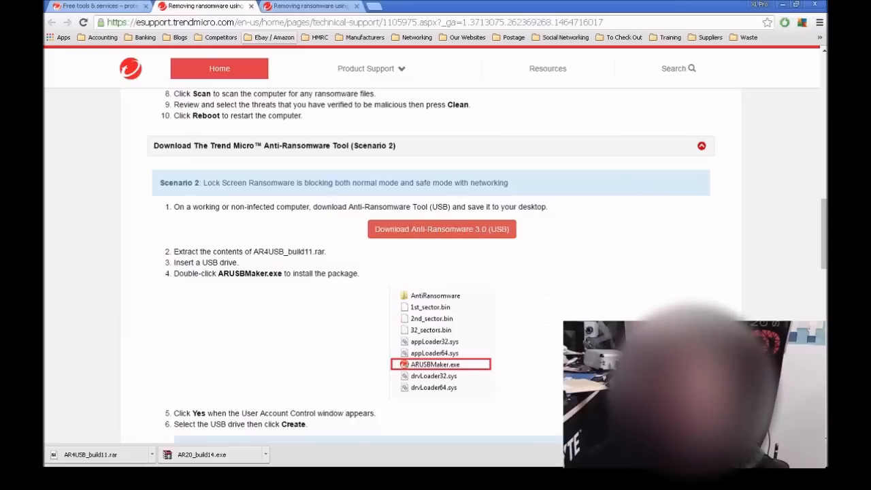
{"action": "scroll", "scroll_direction": "down", "scroll_amount": 3}
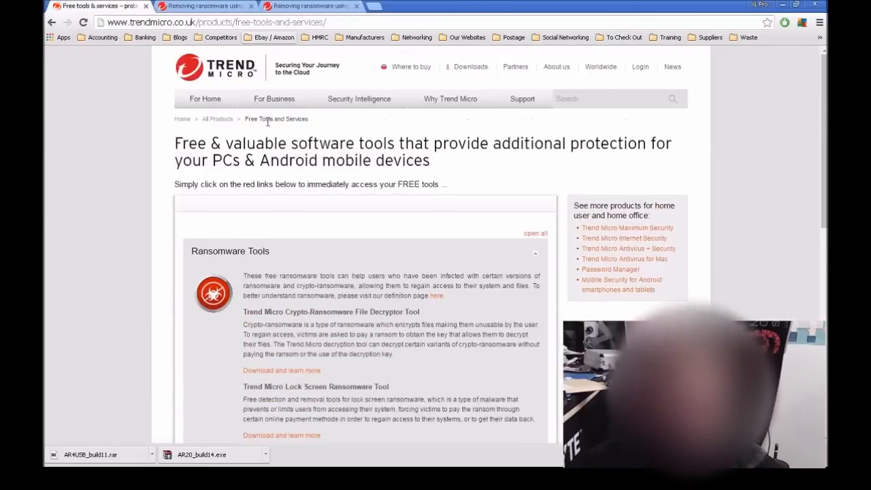
{"action": "scroll", "scroll_direction": "down", "scroll_amount": 3}
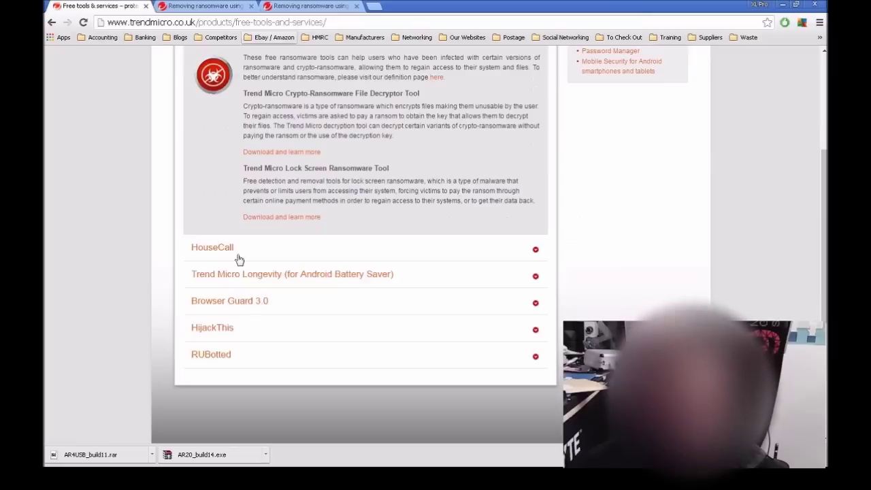
{"action": "scroll", "scroll_direction": "up", "scroll_amount": 3}
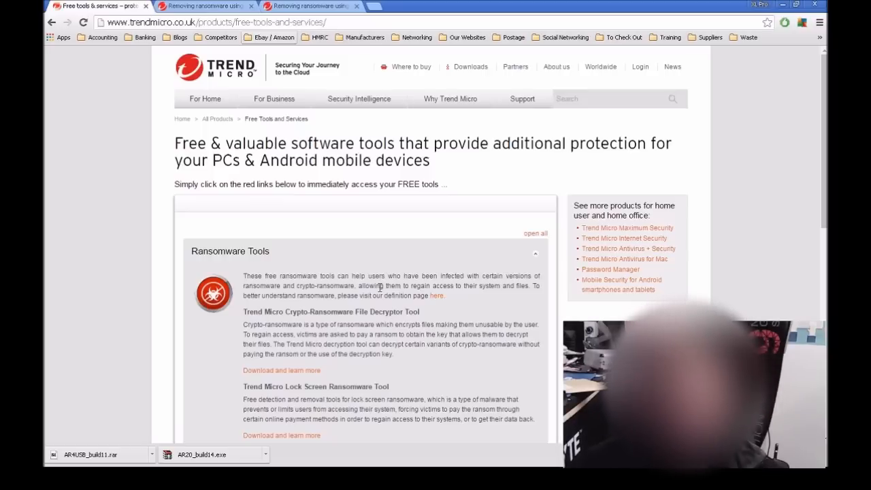
{"action": "mouse_move", "coordinate": [478, 347]}
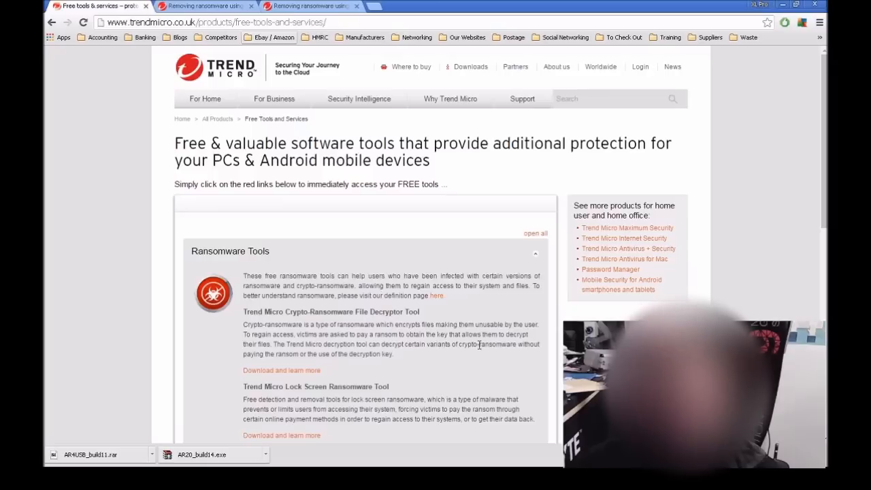